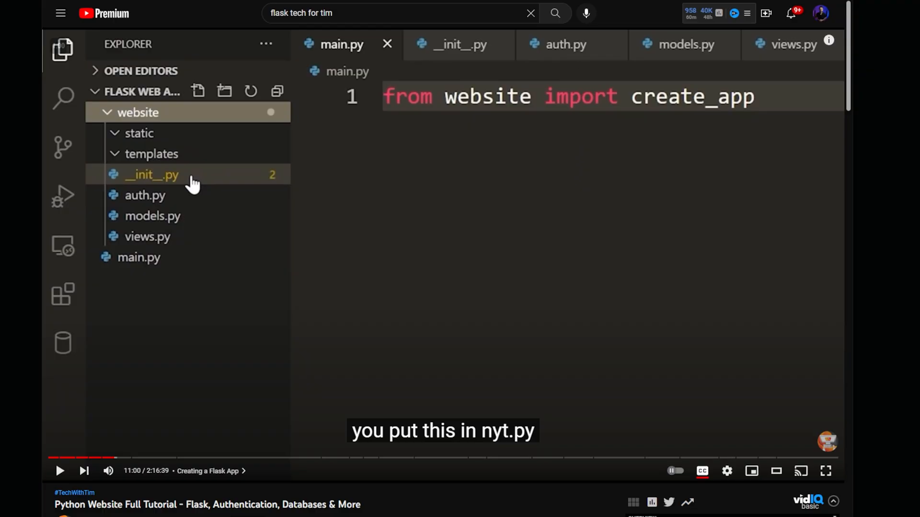
mouse_move(323, 277)
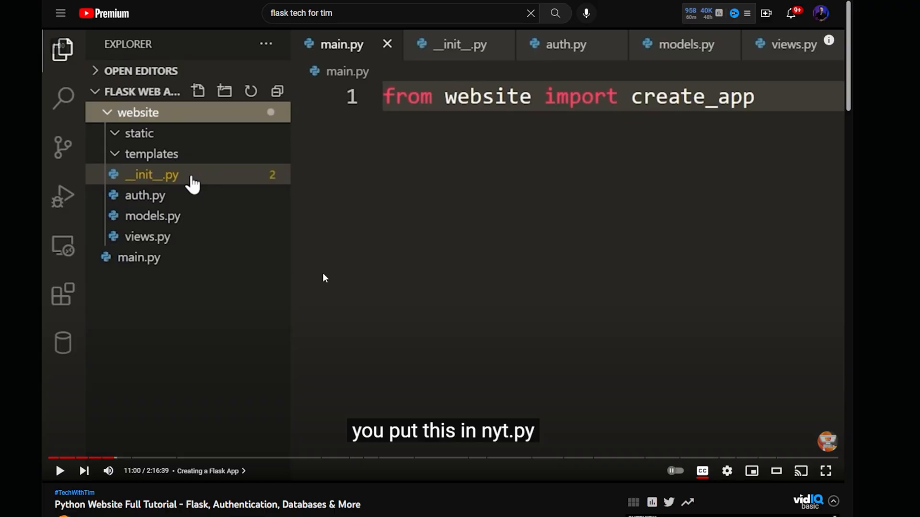
Review auth.py's /login, /logout and /sign-up routes returning <p> placeholder strings.
scroll(down, 3)
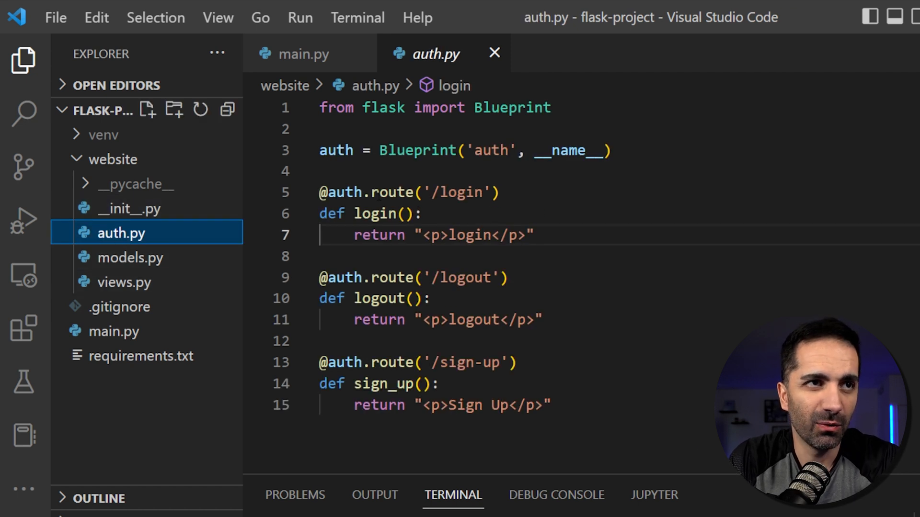
double_click(459, 193)
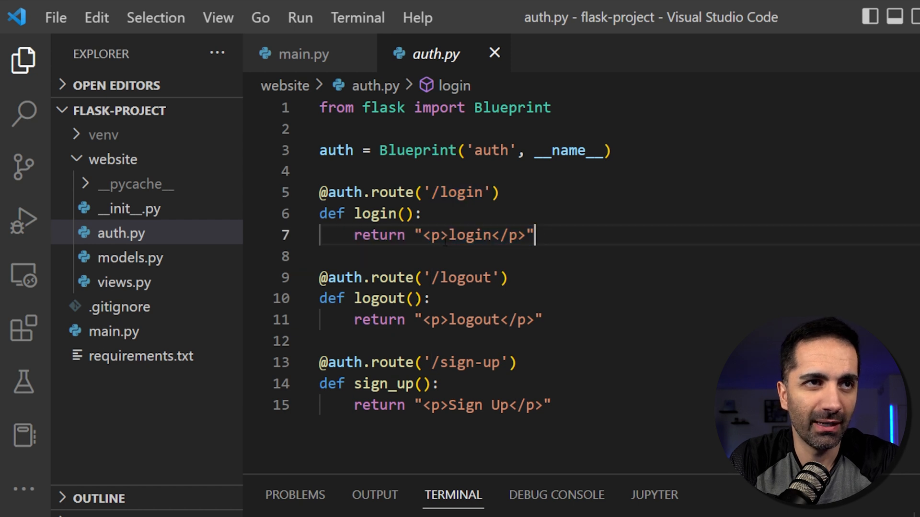
double_click(464, 235)
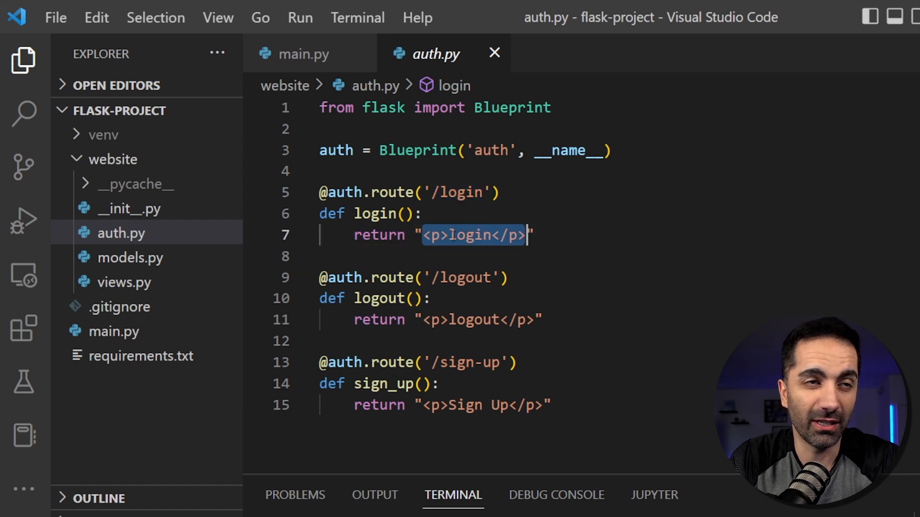
click(531, 235)
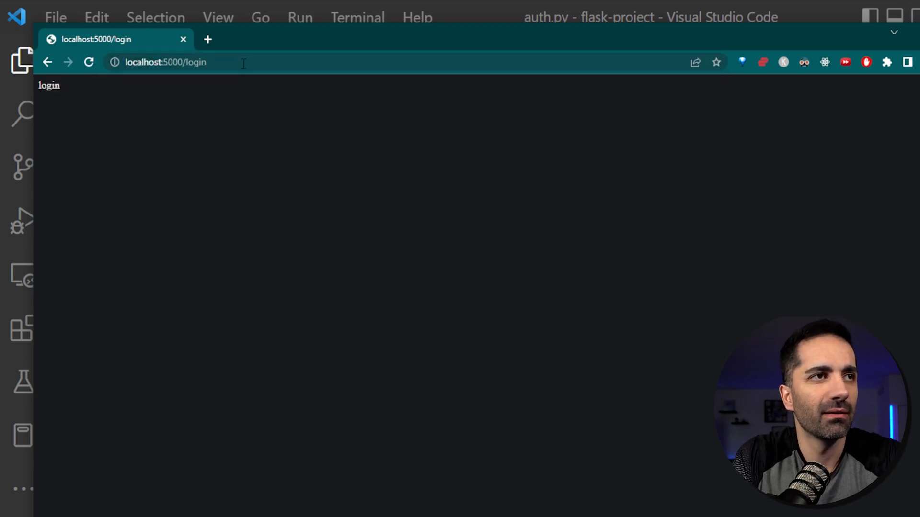
Load localhost:5000 in Chrome and visit the Login and Sign Up pages from the navbar.
double_click(49, 86)
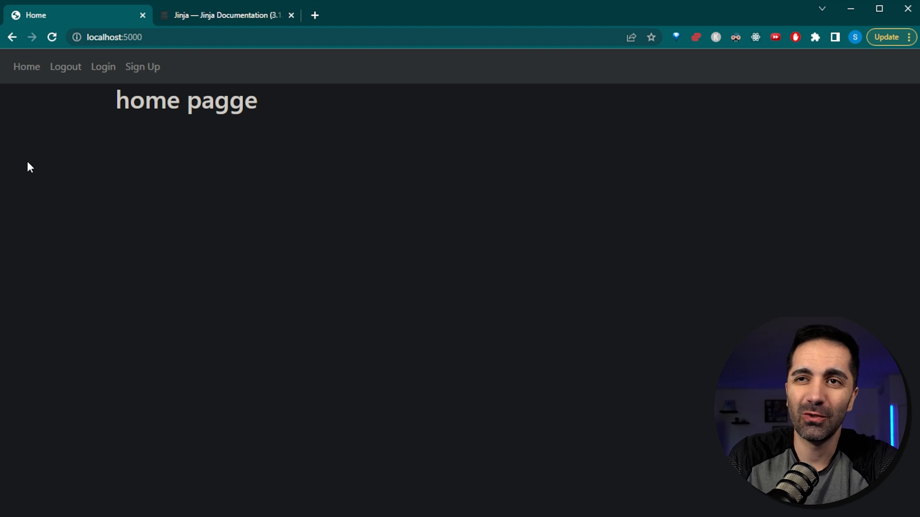
mouse_move(22, 88)
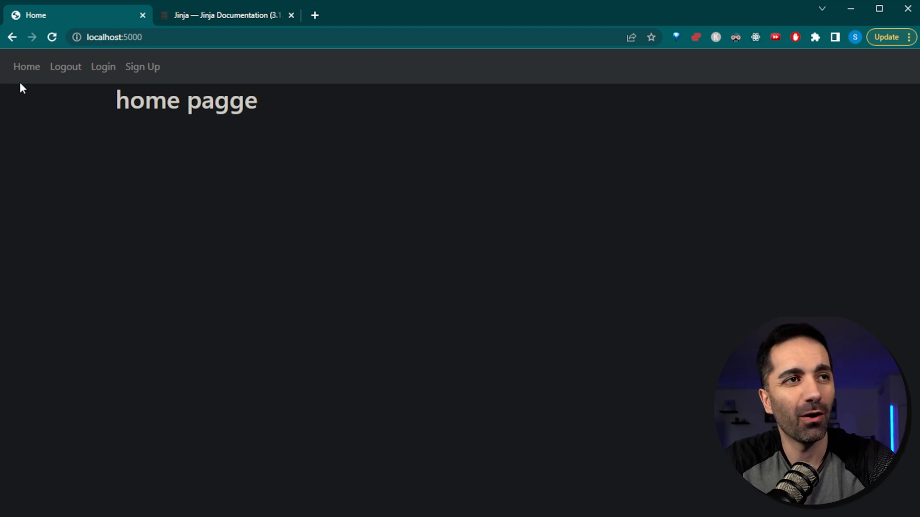
mouse_move(250, 69)
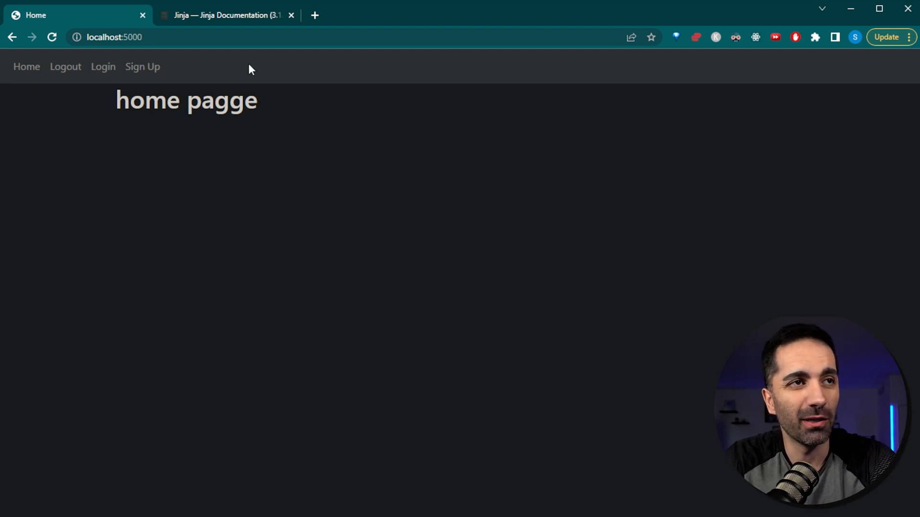
click(103, 66)
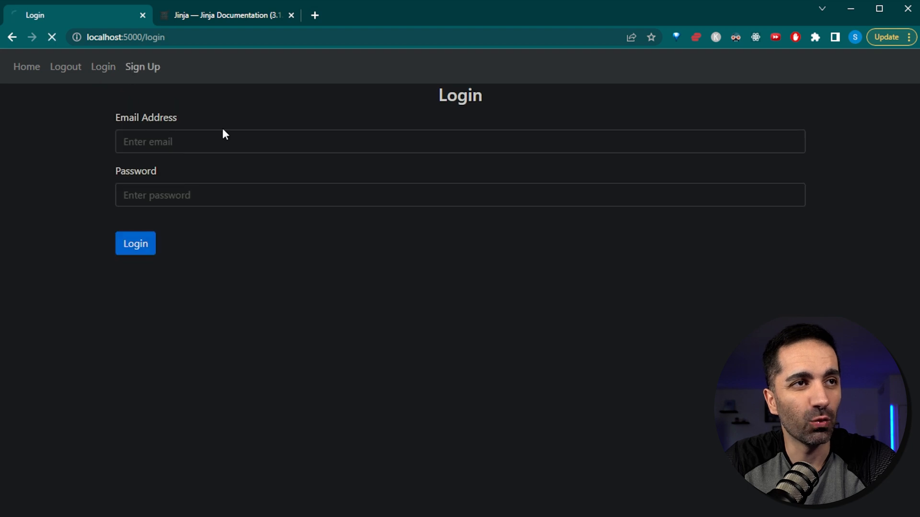
click(142, 66)
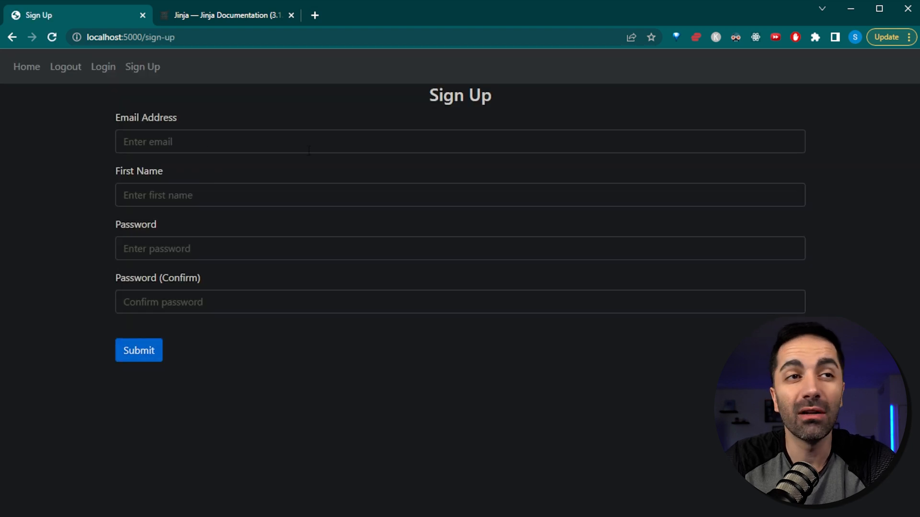
mouse_move(315, 177)
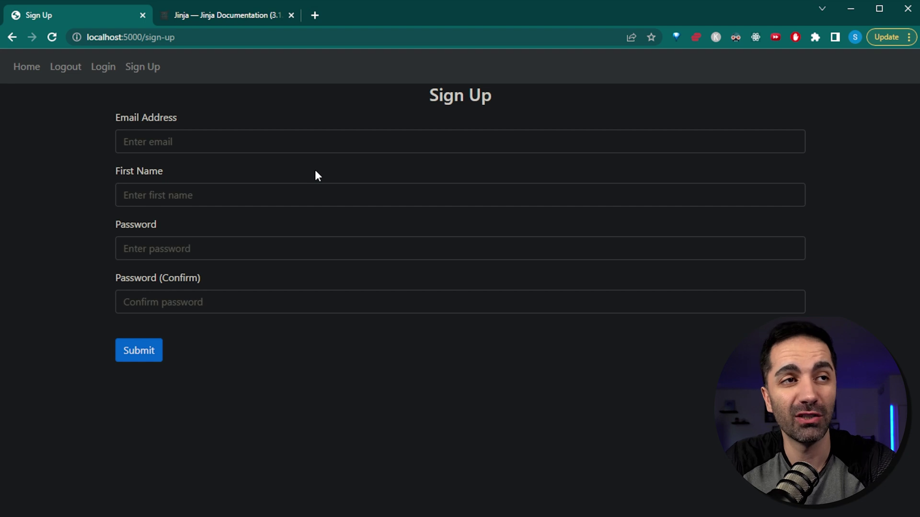
mouse_move(293, 233)
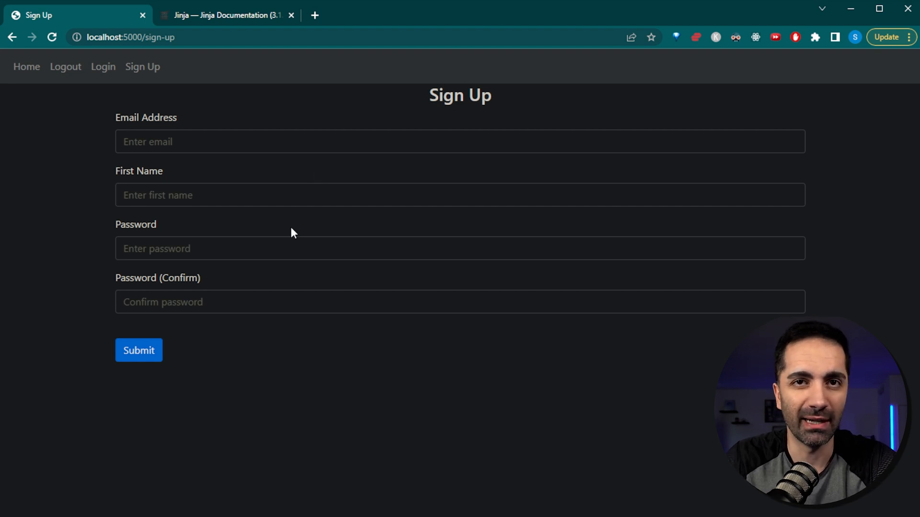
mouse_move(312, 213)
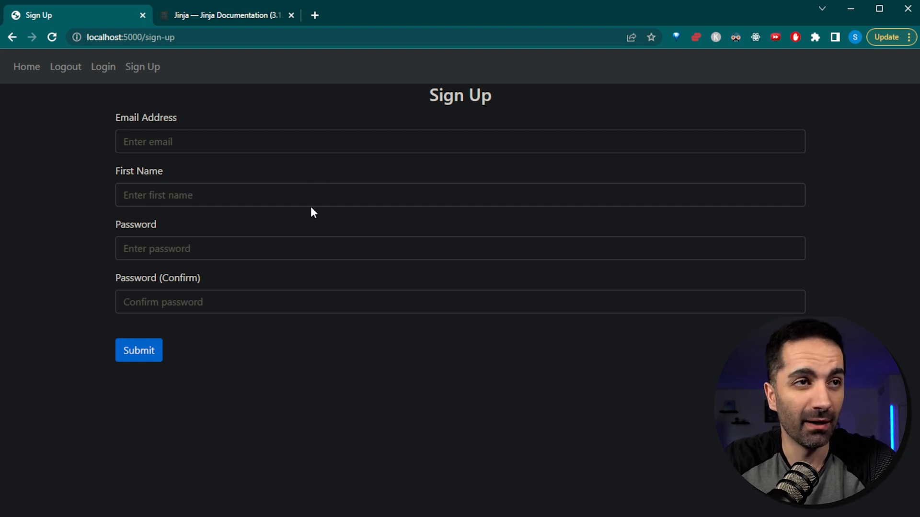
click(227, 15)
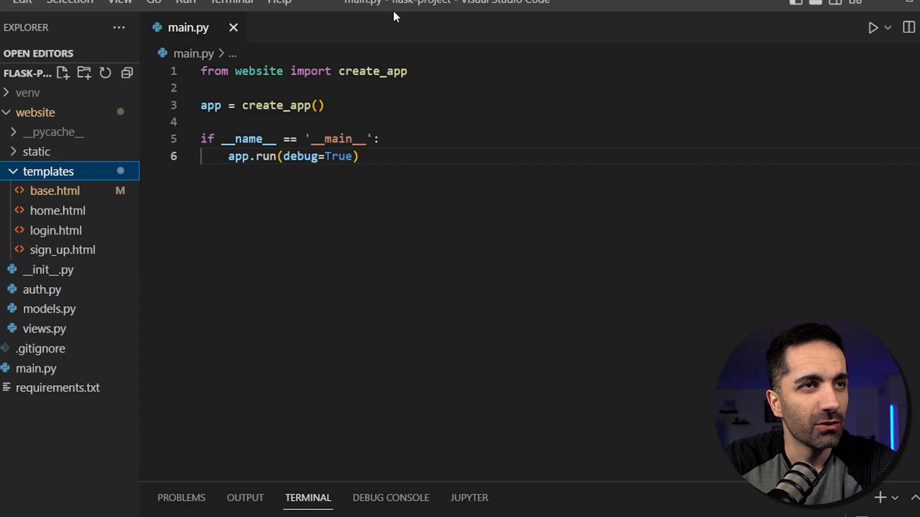
mouse_move(57, 211)
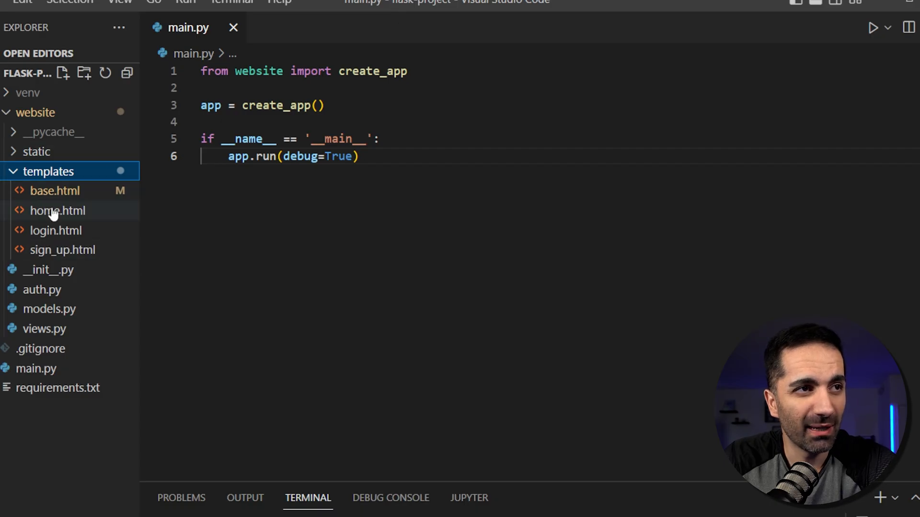
Review base.html's Home, Logout, Login and Sign Up nav-links, then the home page template.
click(55, 191)
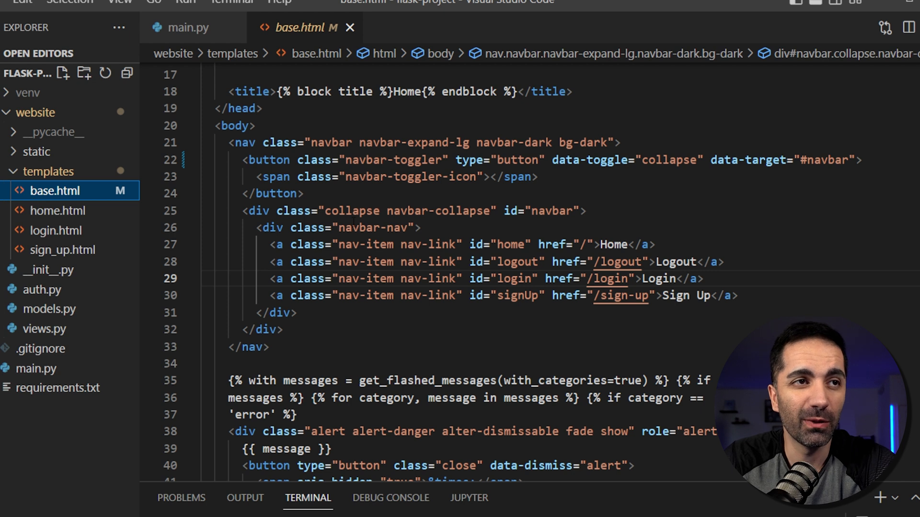
click(258, 125)
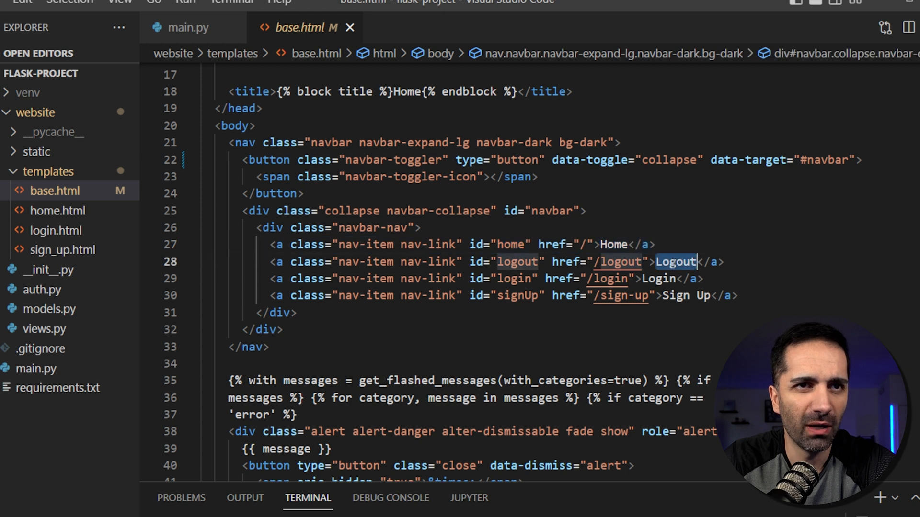
click(674, 296)
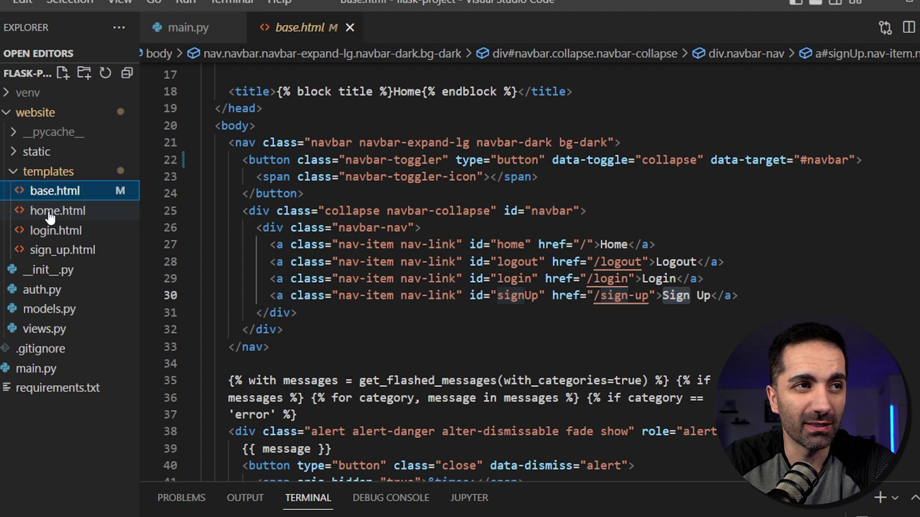
click(57, 211)
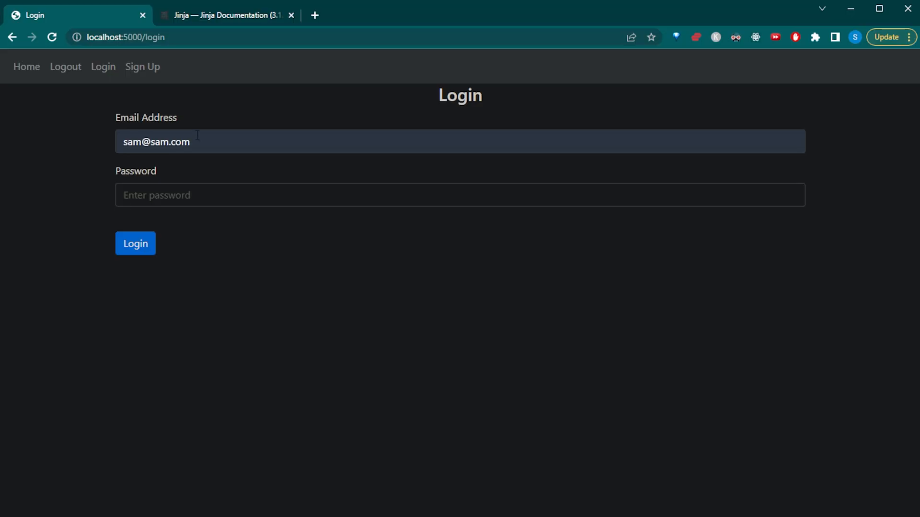
Enter the password on the login form and submit it to log in.
text(password)
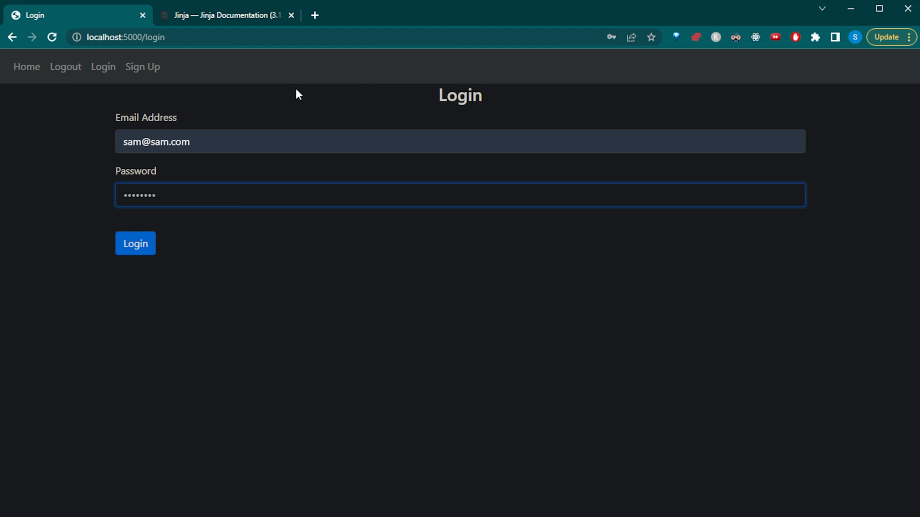
click(135, 244)
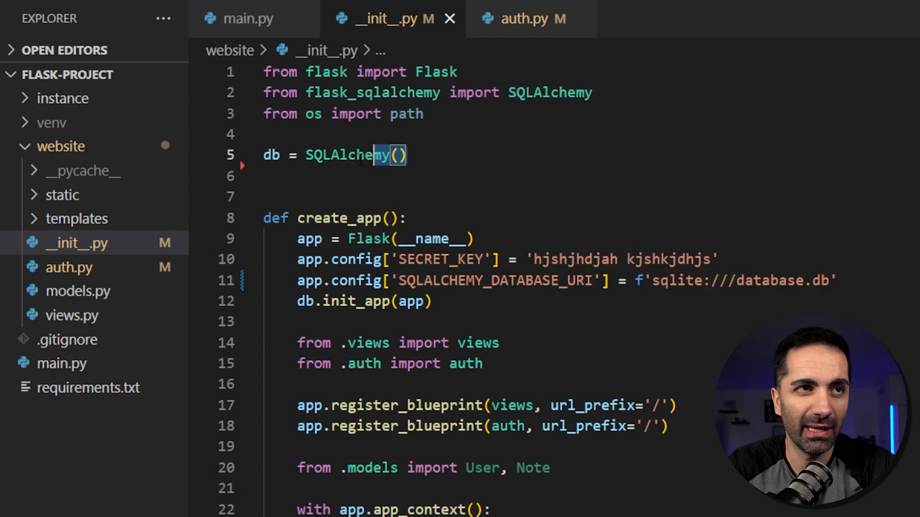
Review the SQLite database URI configuration in __init__.py and locate database.db.
click(452, 280)
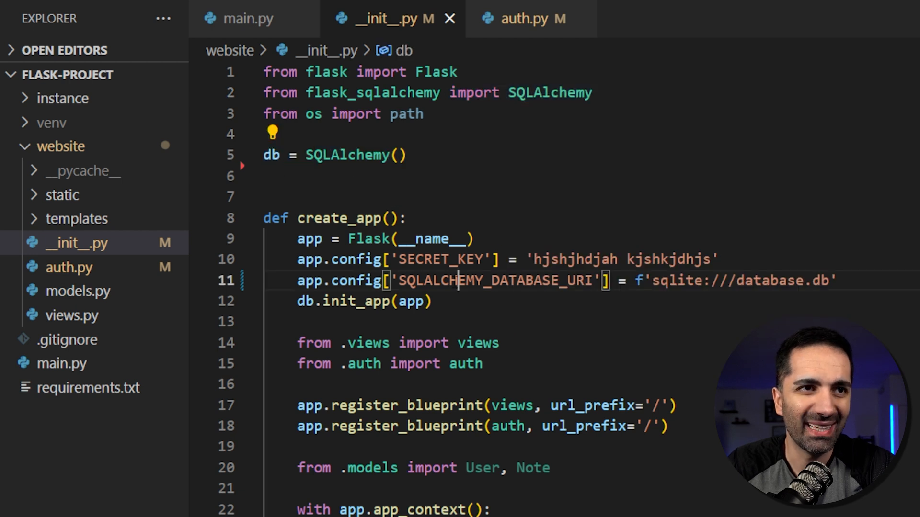
double_click(494, 281)
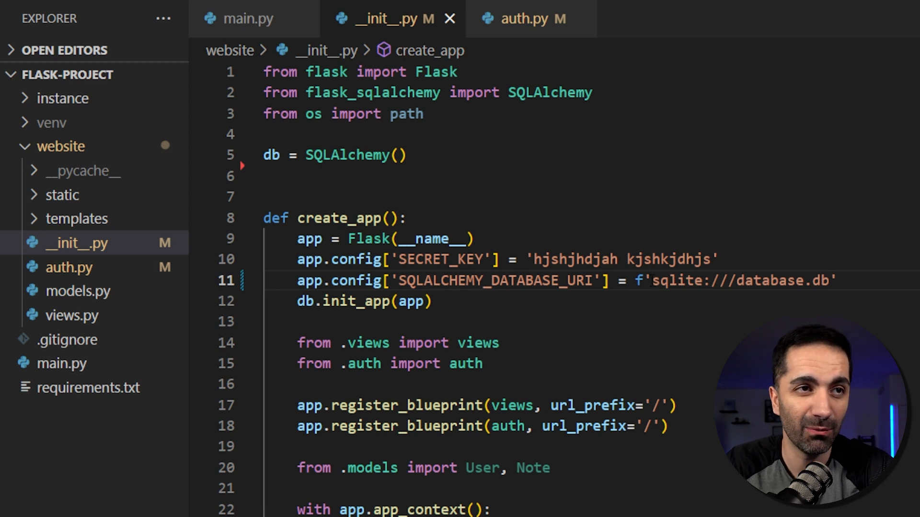
click(651, 281)
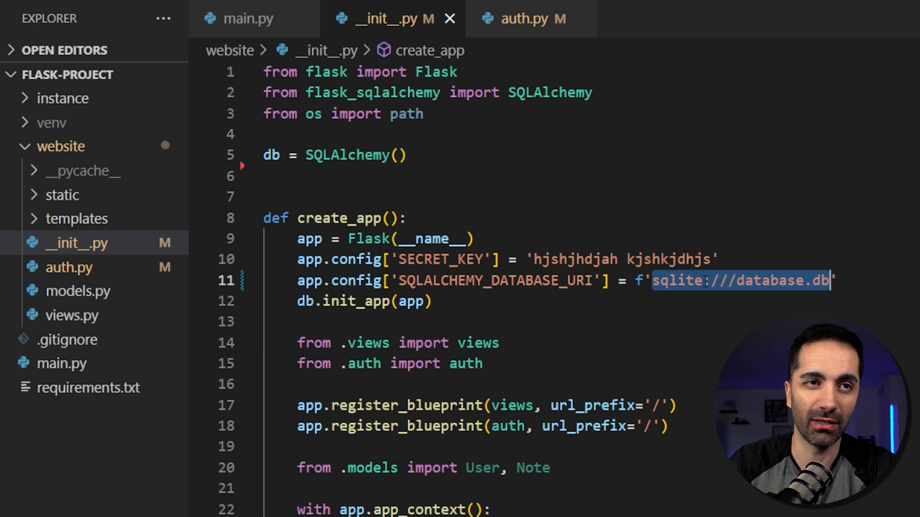
click(76, 292)
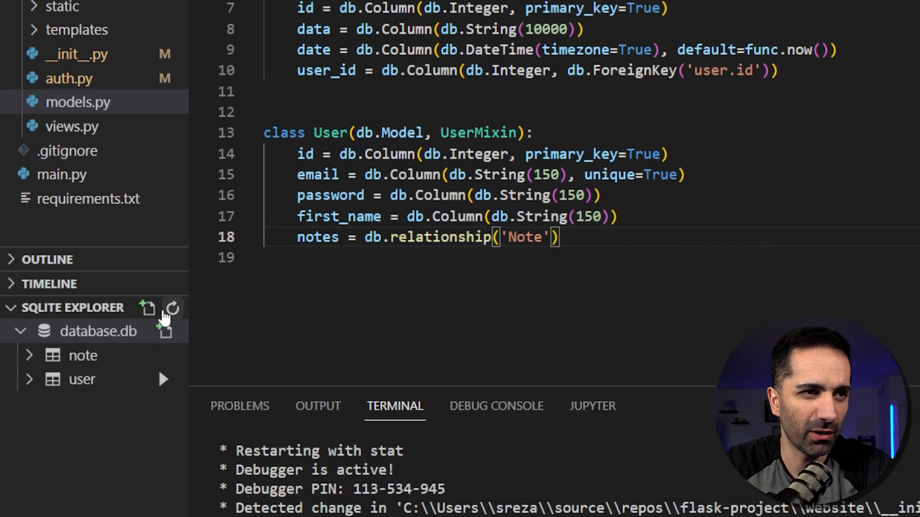
mouse_move(82, 380)
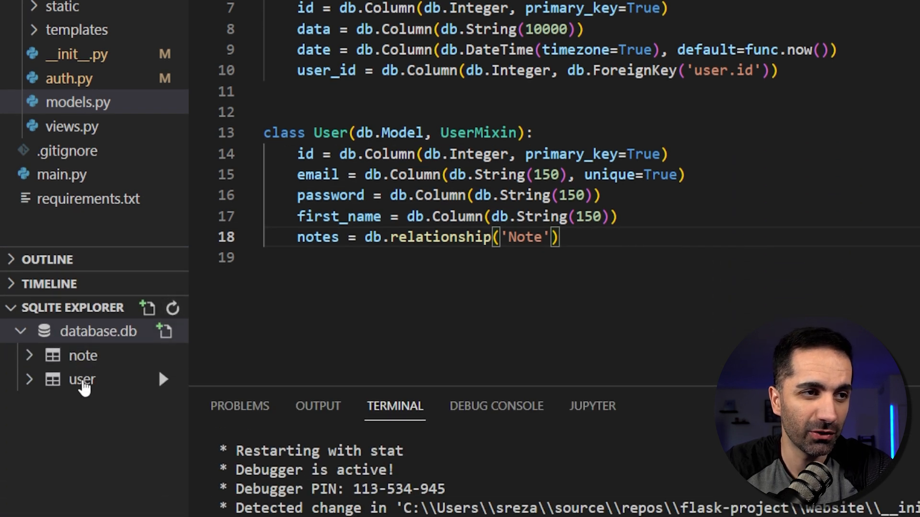
Show the rows of the user table in database.db through SQLite Explorer.
right_click(81, 379)
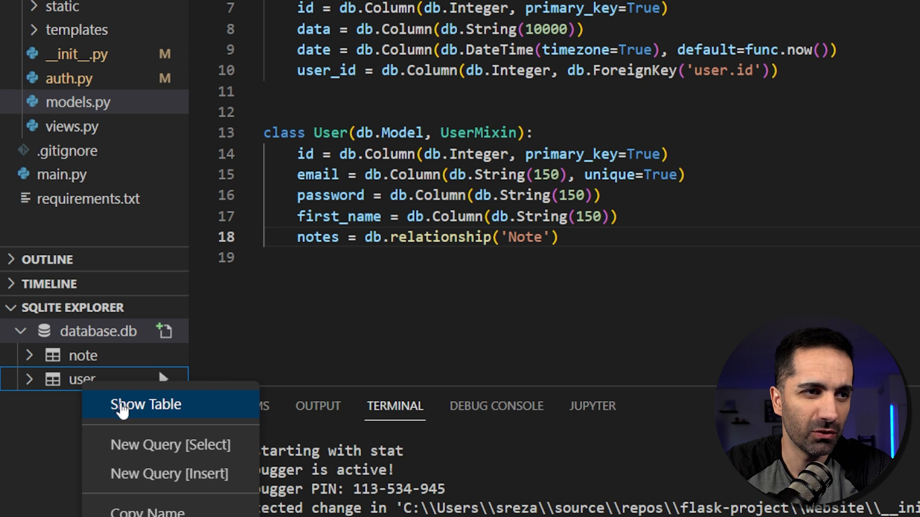
click(145, 404)
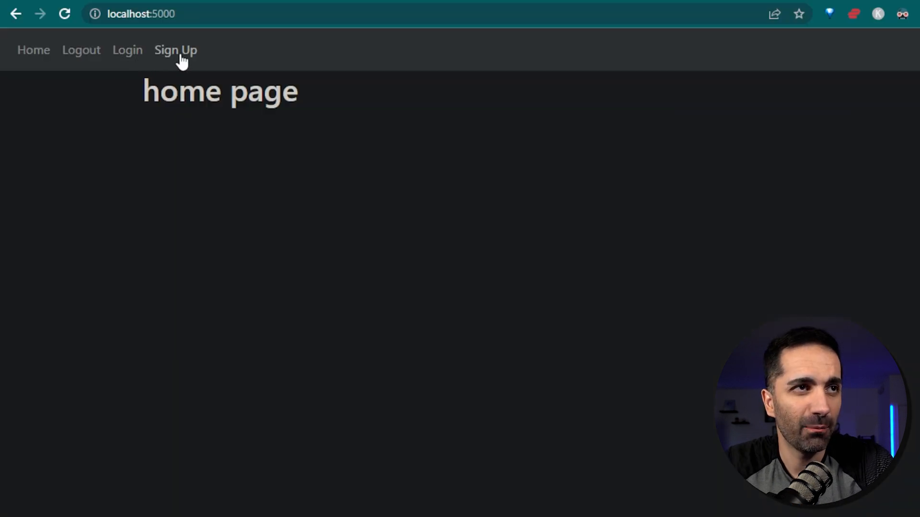
Register a new account via the Sign Up form, then log in with it.
click(174, 50)
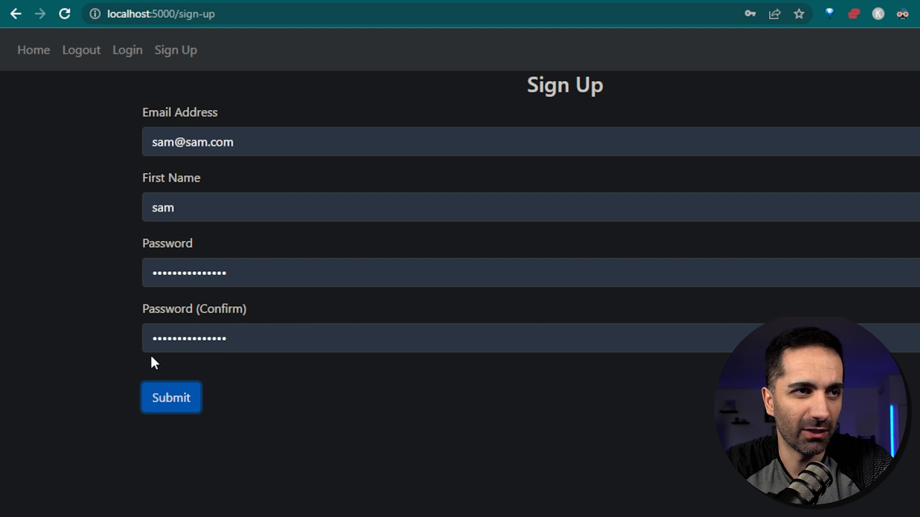
click(171, 398)
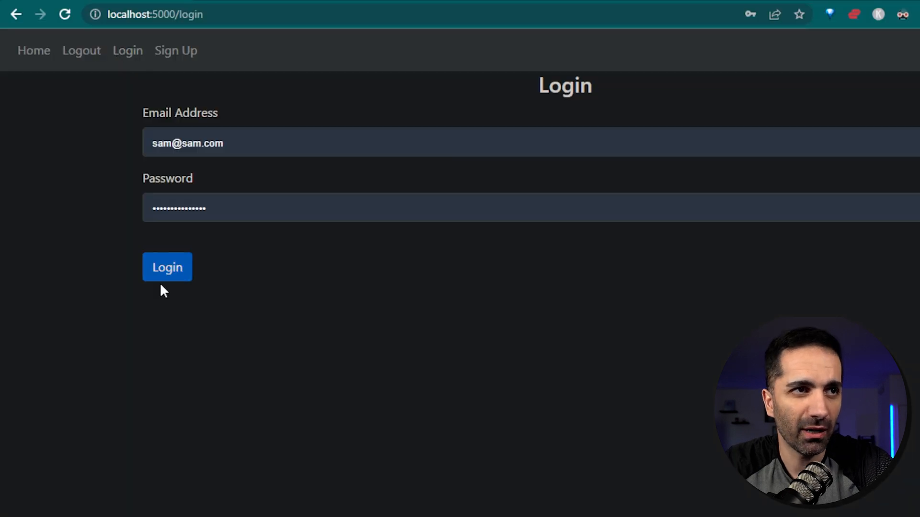
click(166, 267)
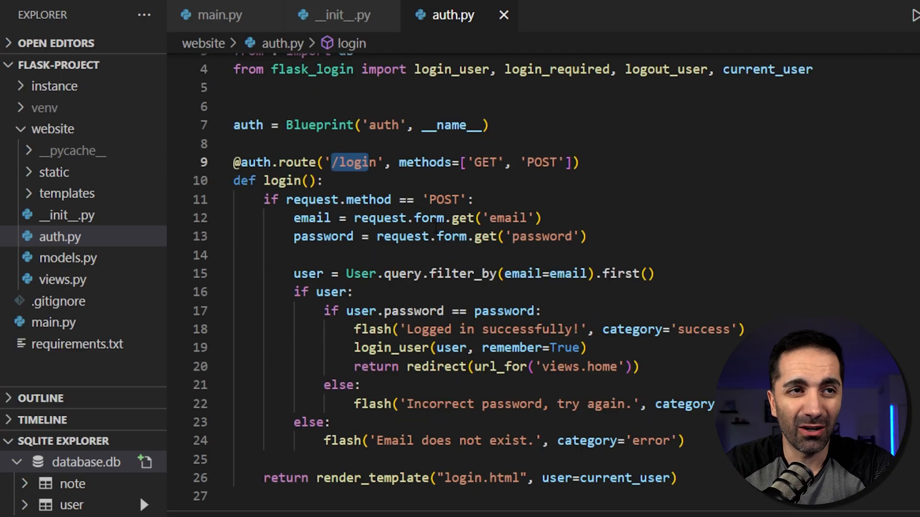
scroll(down, 3)
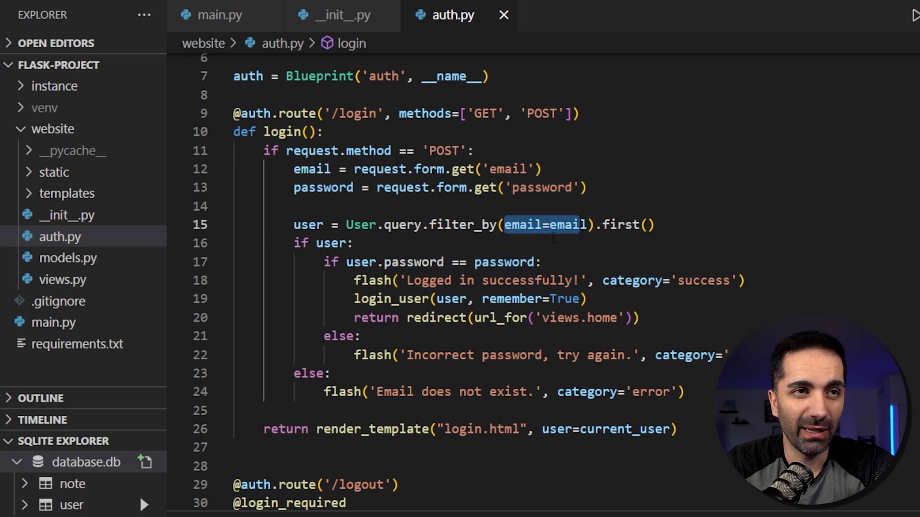
double_click(395, 262)
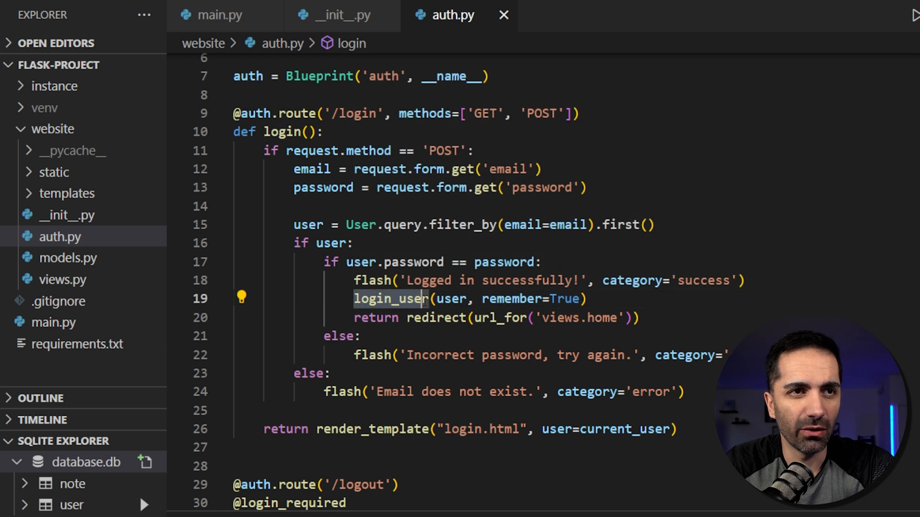
double_click(512, 299)
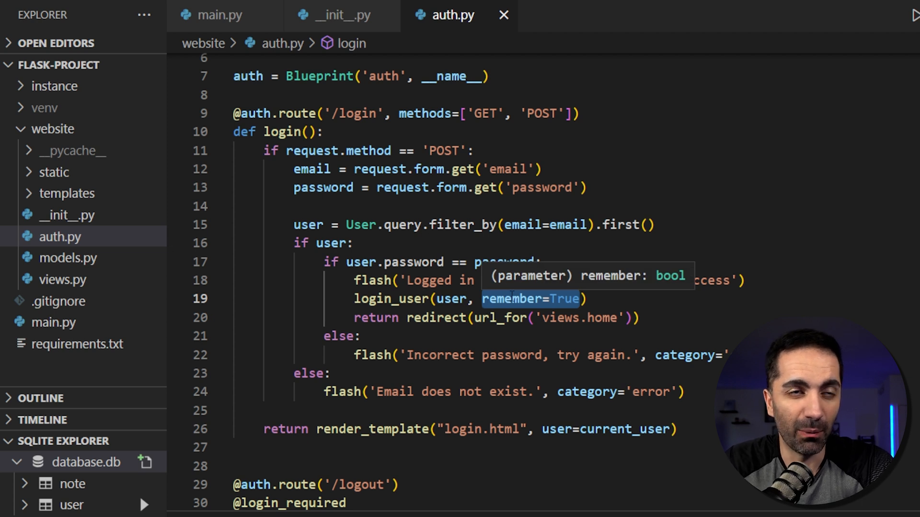
scroll(down, 3)
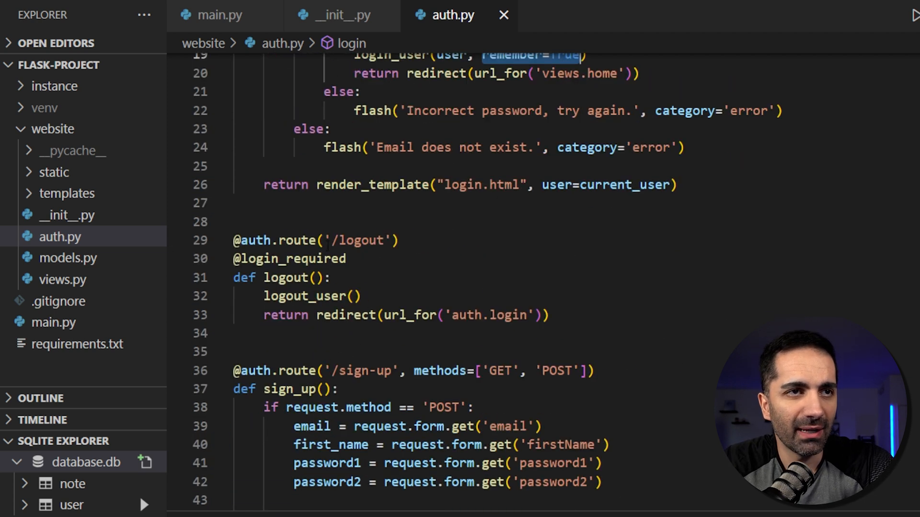
double_click(285, 296)
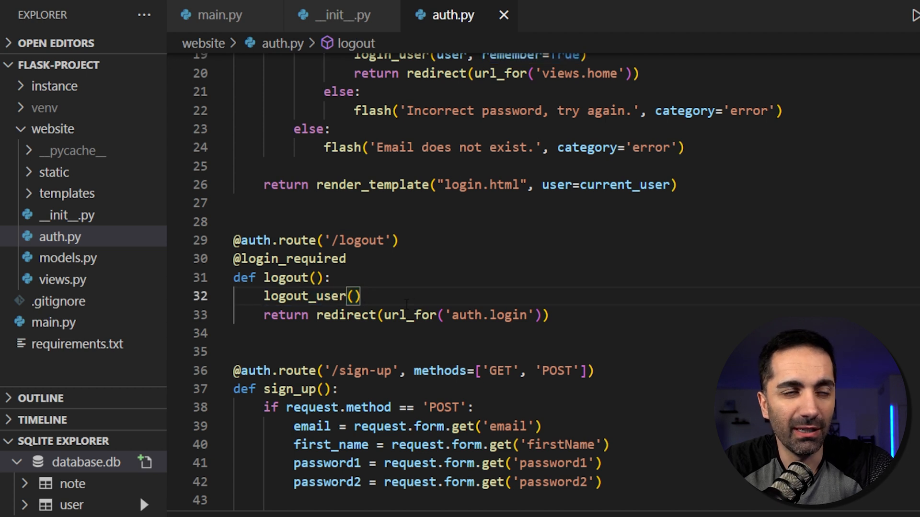
scroll(up, 3)
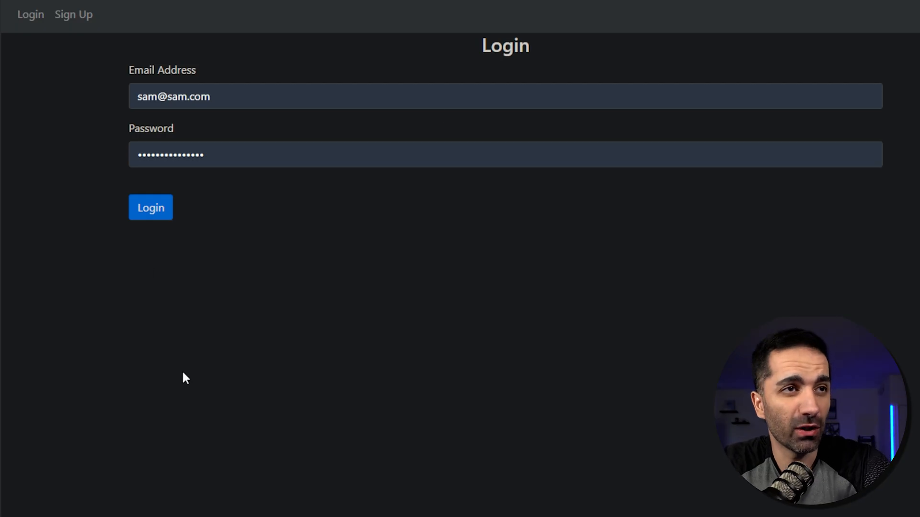
mouse_move(346, 406)
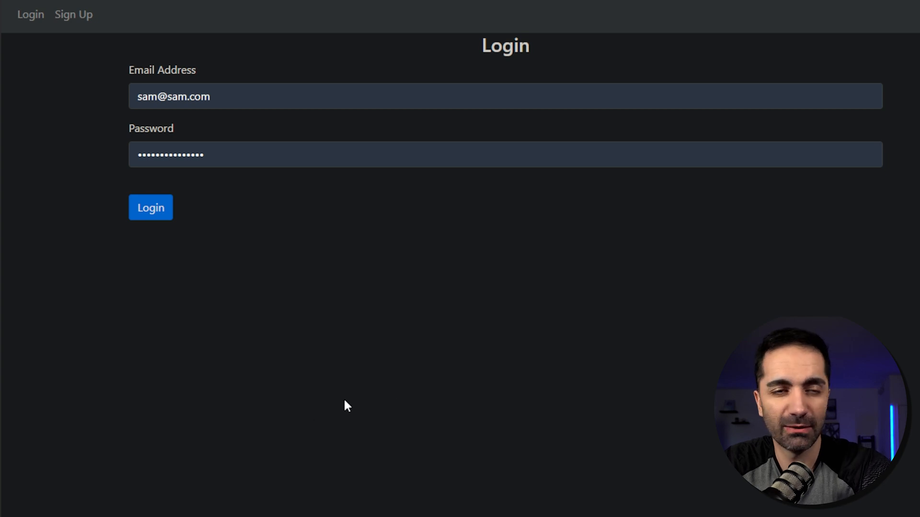
Show localhost:5000 cookies in DevTools, log in to see session and remember_token, then log out.
click(538, 304)
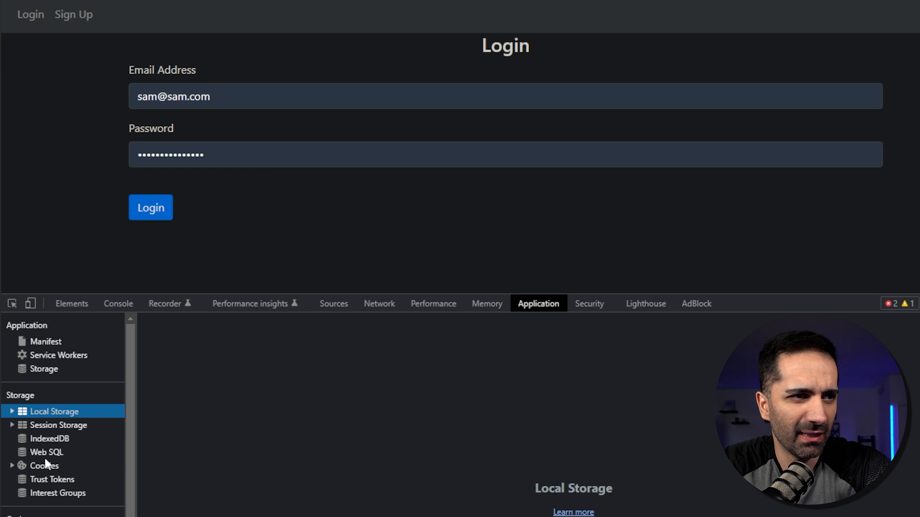
click(45, 466)
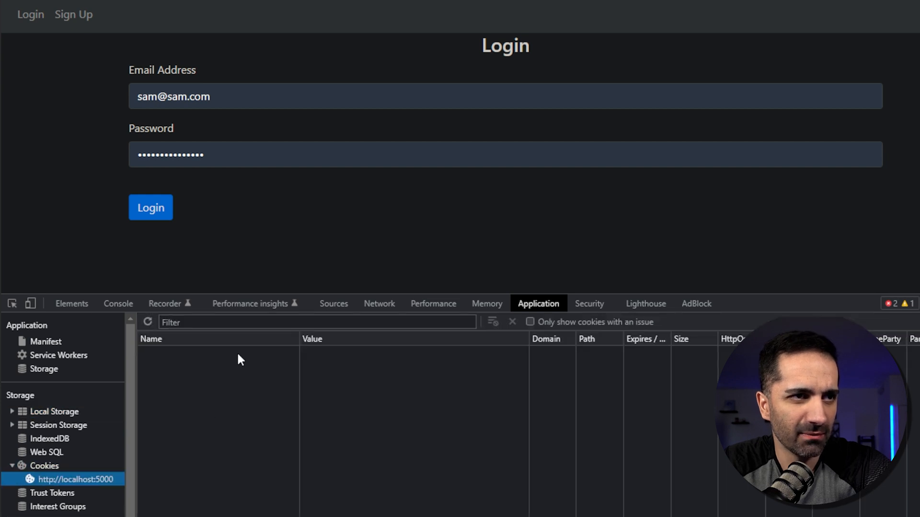
click(151, 207)
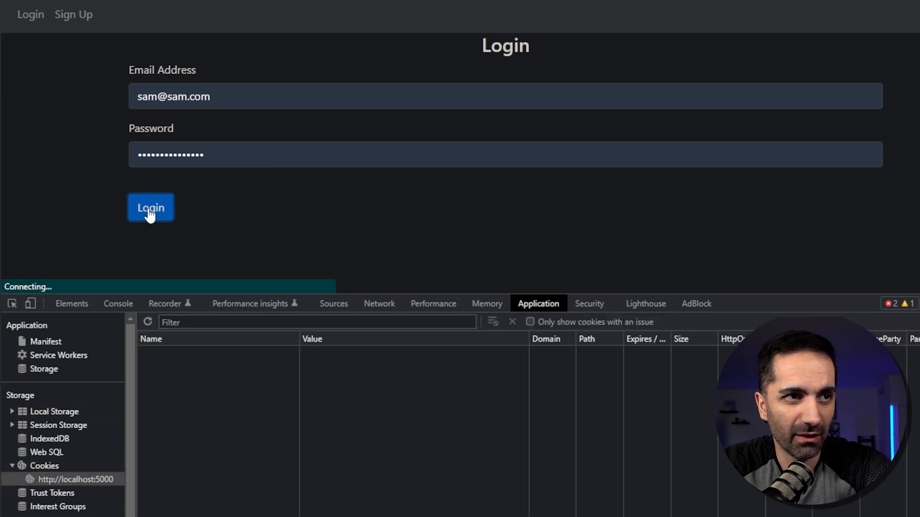
click(150, 208)
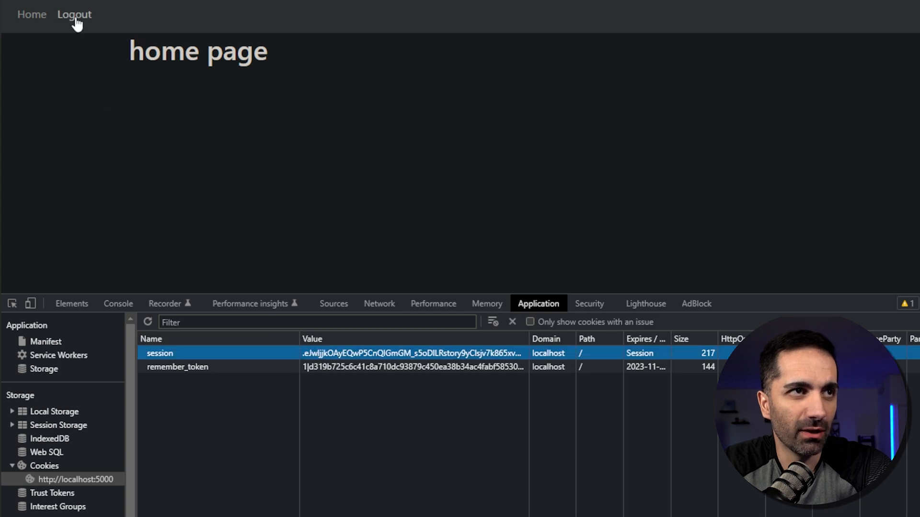
click(74, 14)
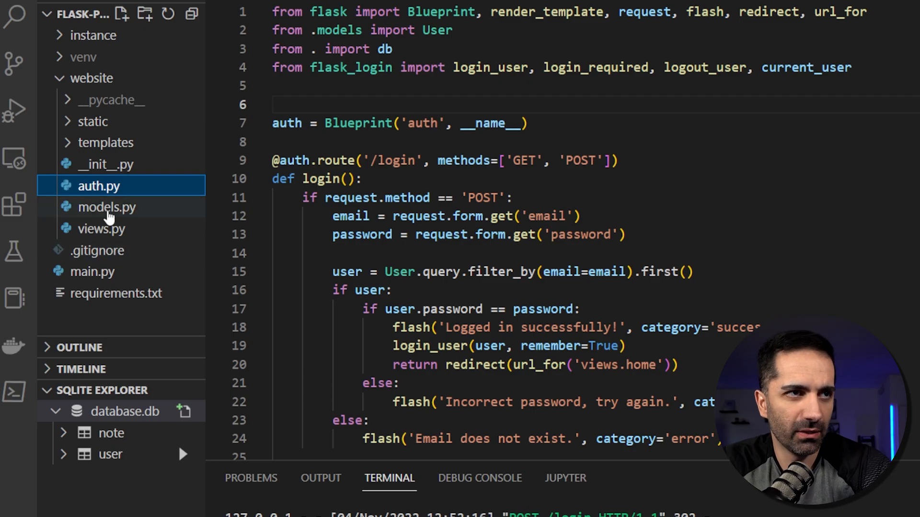
Load the home page while logged out and confirm the 'Please log in' redirect and remaining session cookie.
click(100, 229)
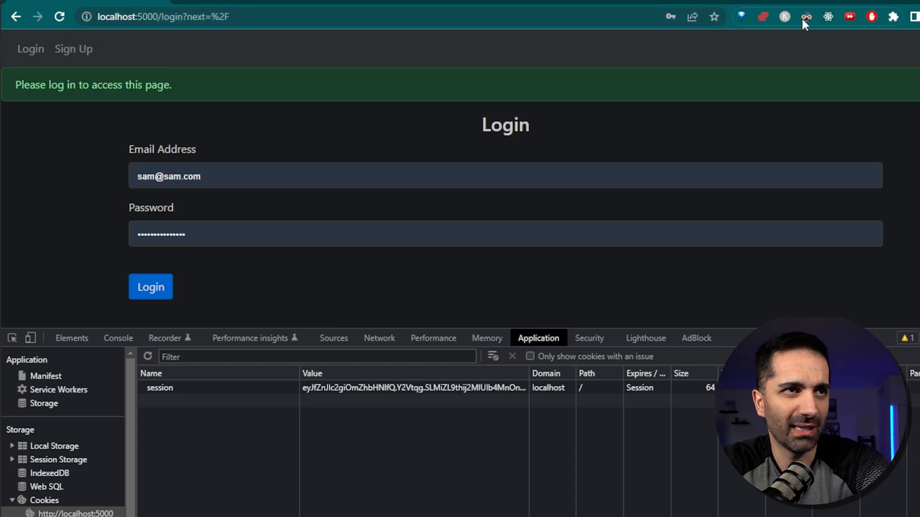
mouse_move(128, 108)
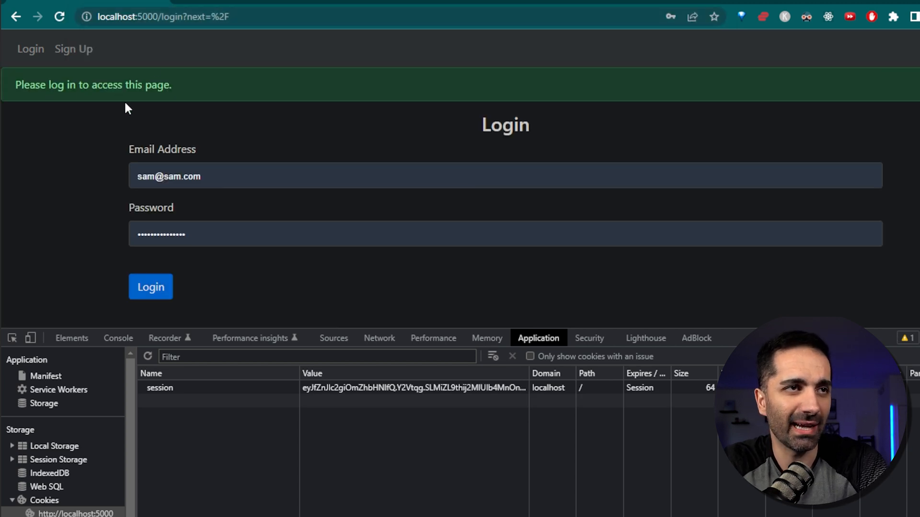
click(151, 286)
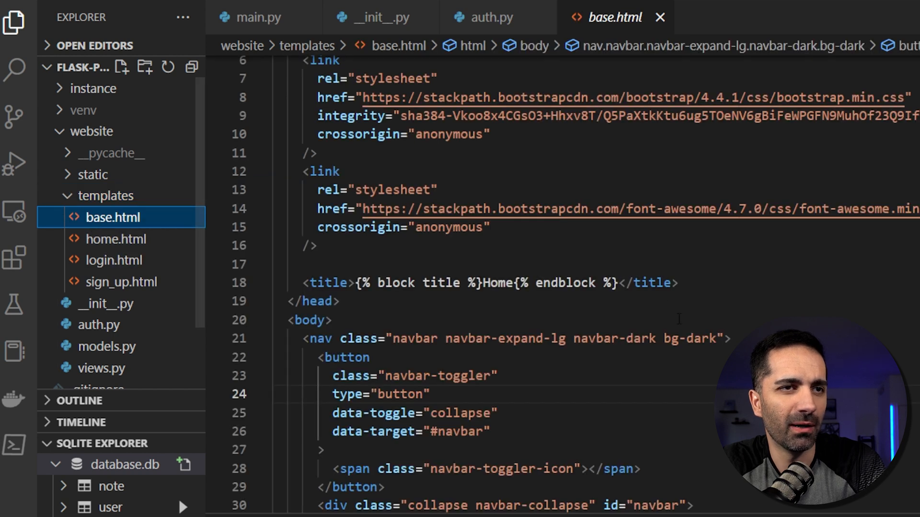
Log out, then log back in with the saved account to restore the Notes page and its cookies.
scroll(down, 3)
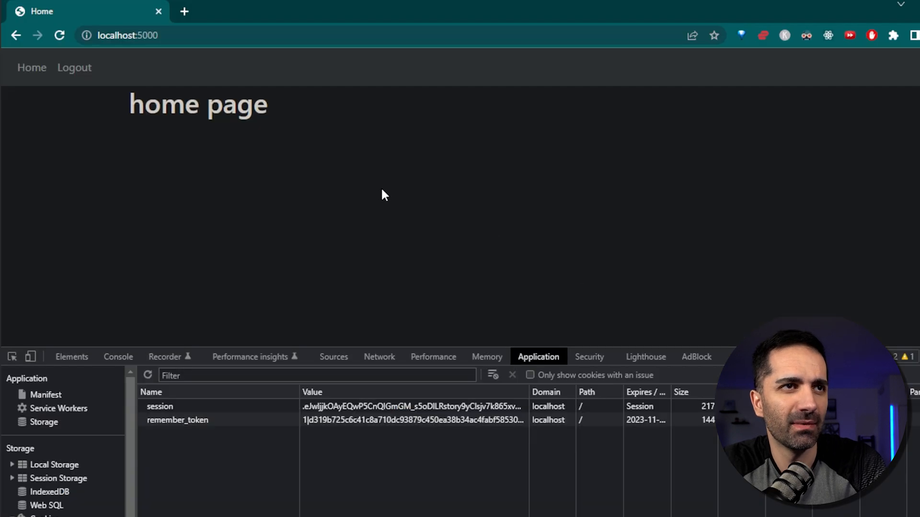
mouse_move(75, 67)
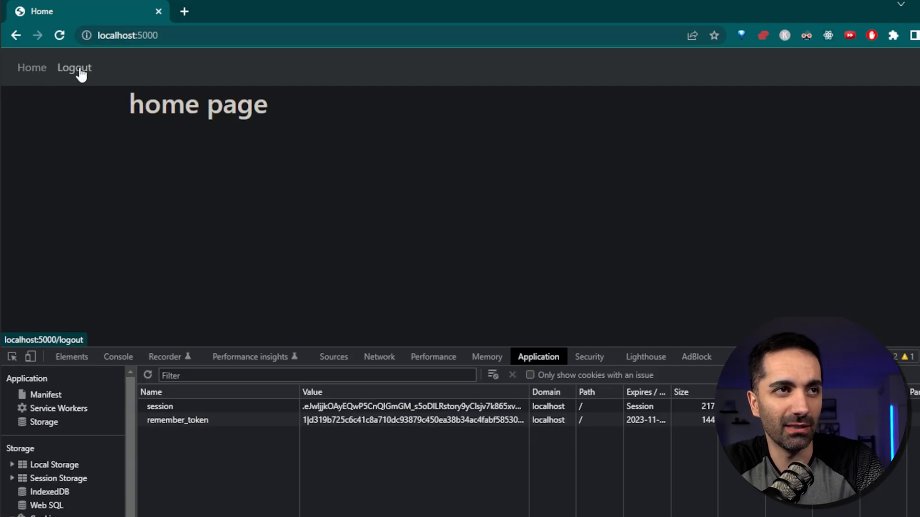
click(74, 67)
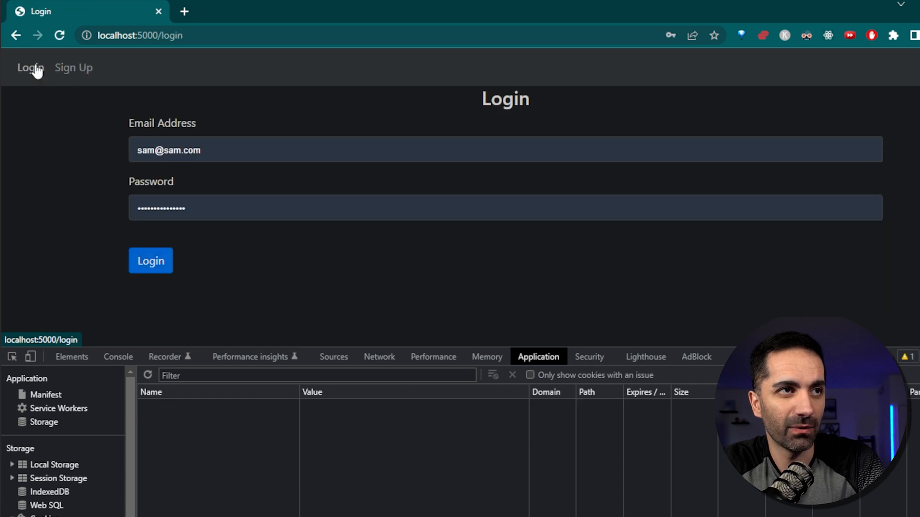
click(150, 260)
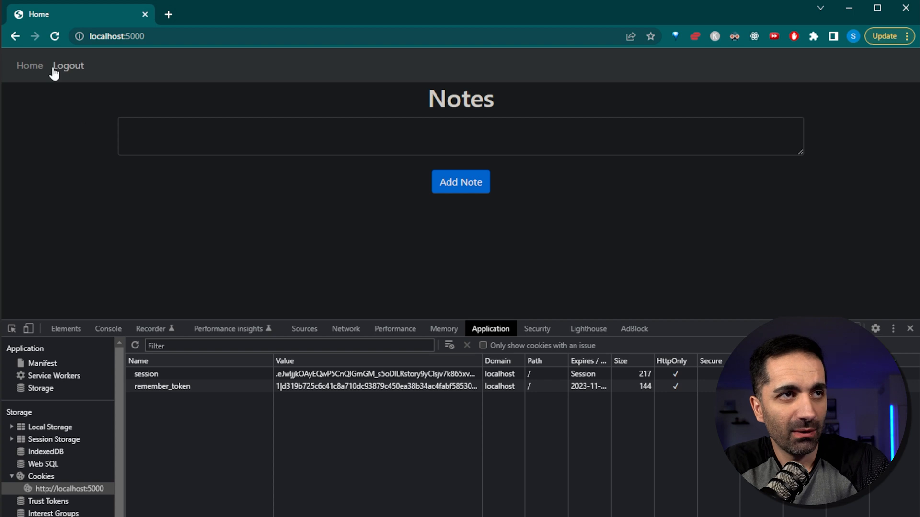
mouse_move(30, 66)
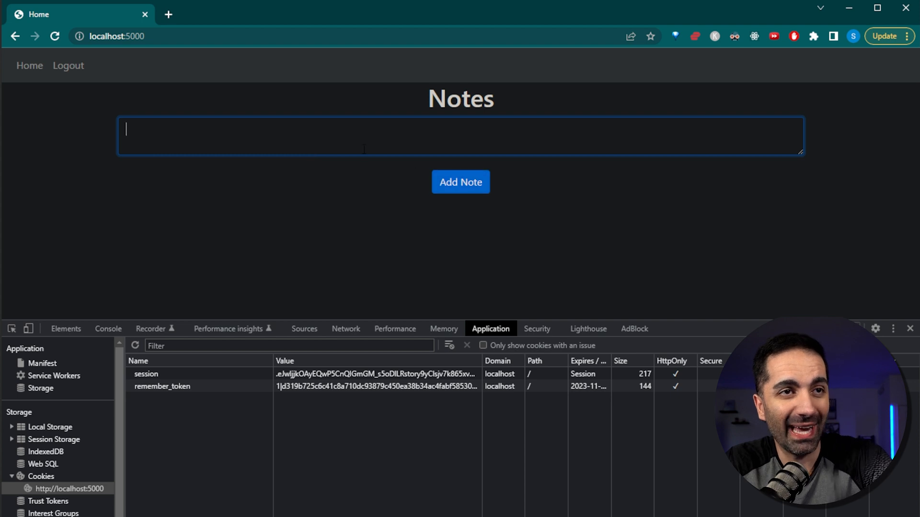
Add notes hello and world, dismiss the Note added alert, then delete hello leaving only world.
text(hello)
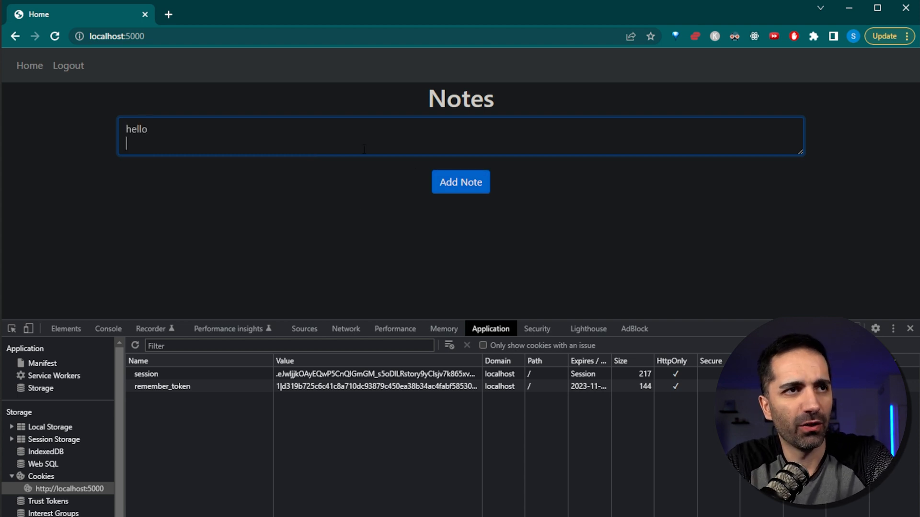
click(460, 182)
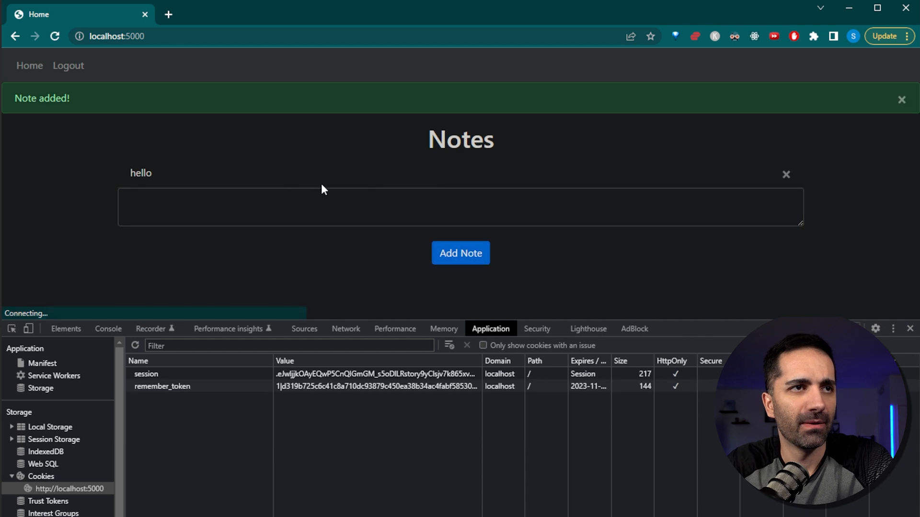
text(world)
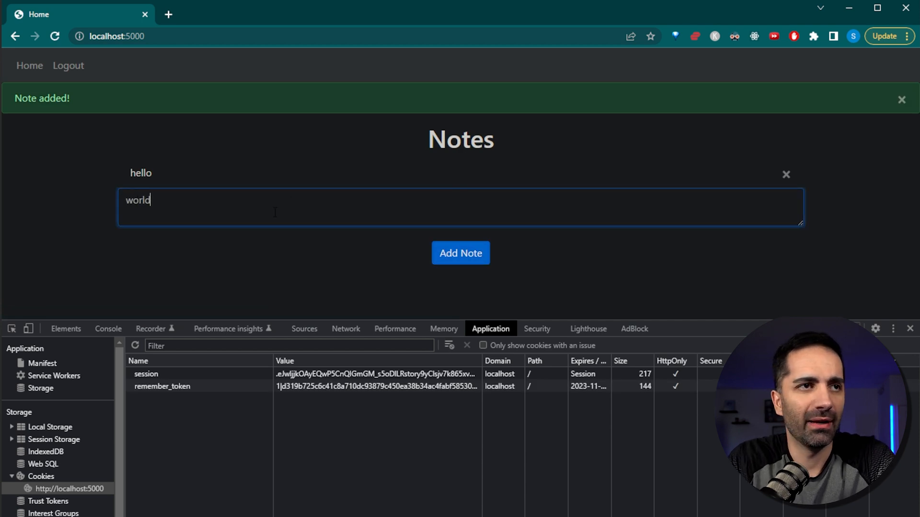
click(460, 253)
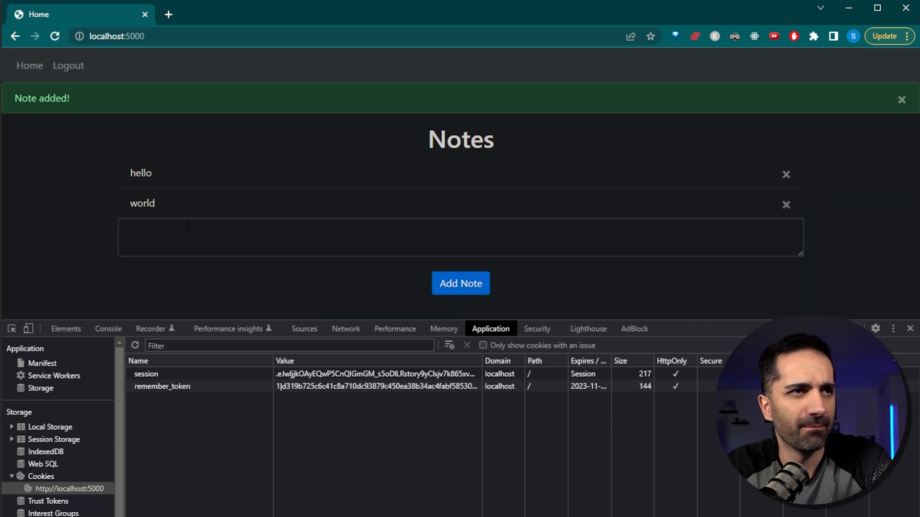
click(903, 99)
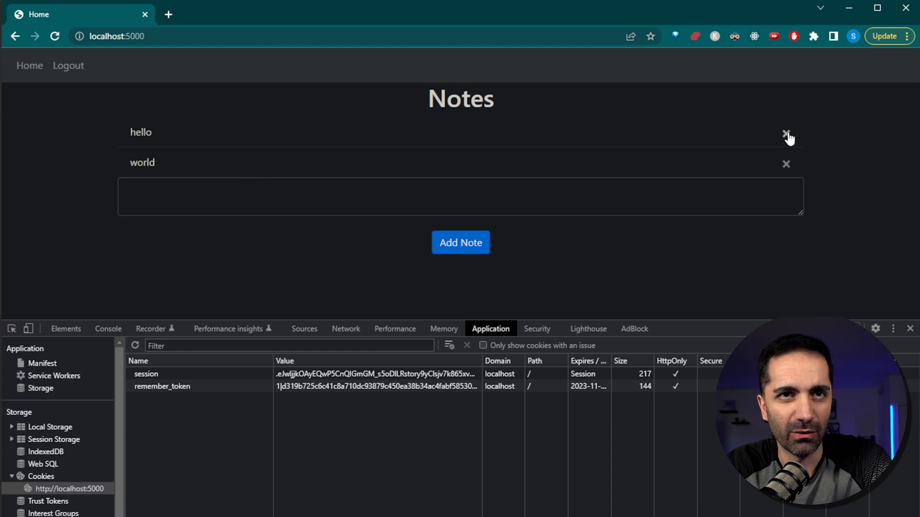
click(786, 134)
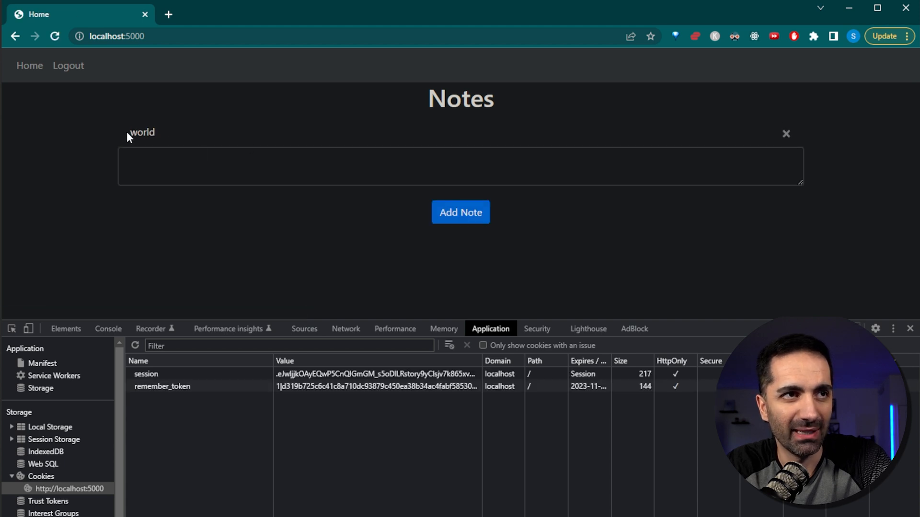
mouse_move(74, 134)
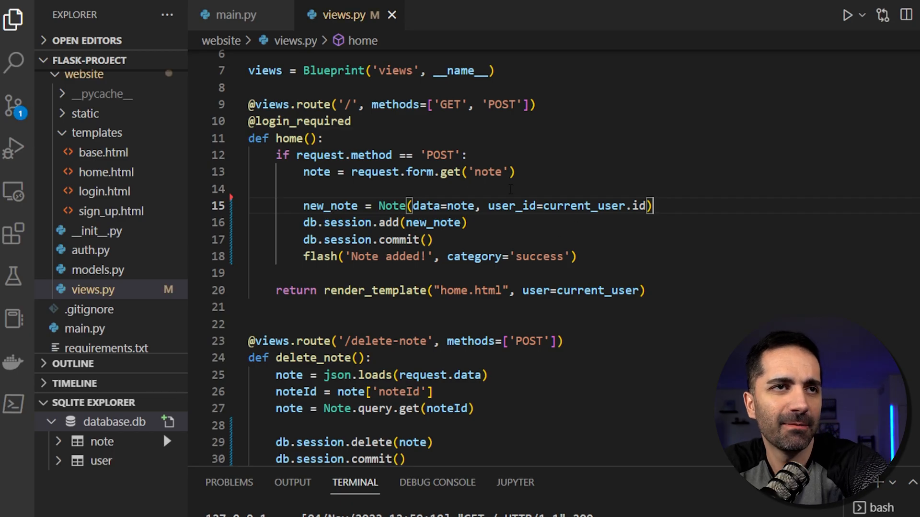
double_click(500, 104)
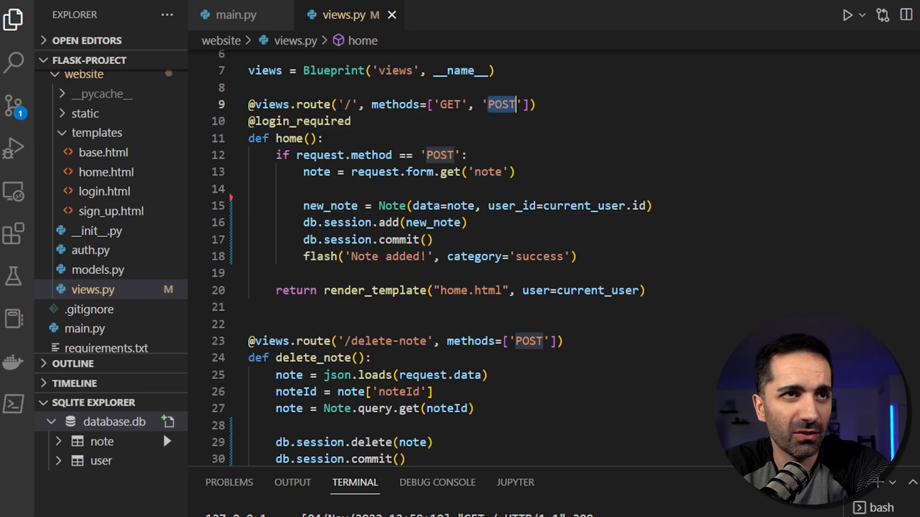
double_click(315, 171)
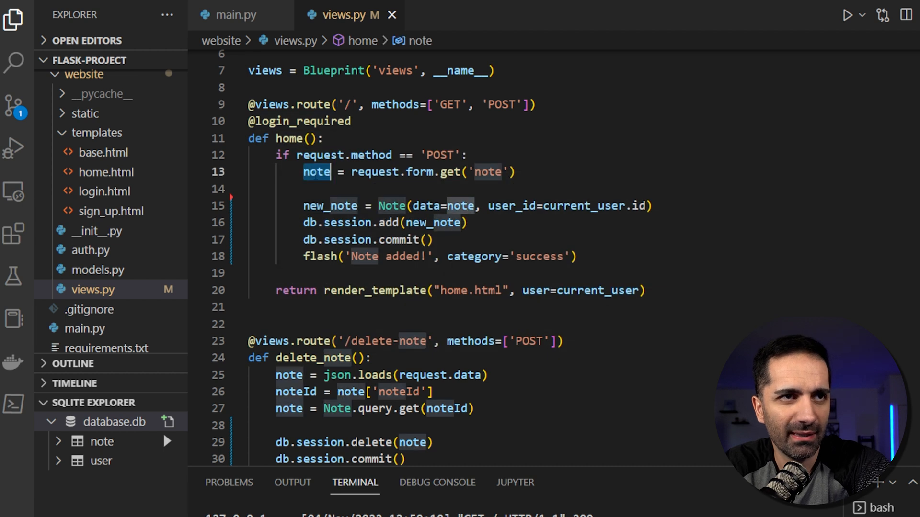
click(339, 206)
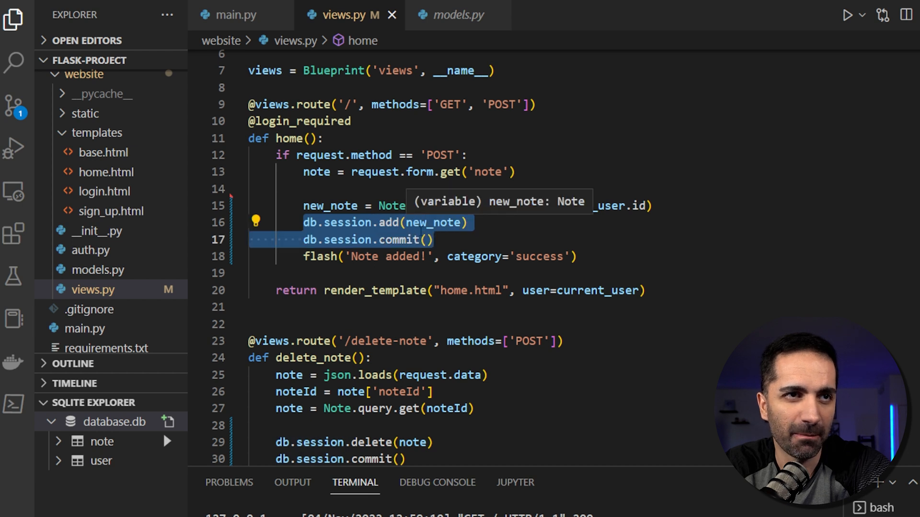
scroll(down, 3)
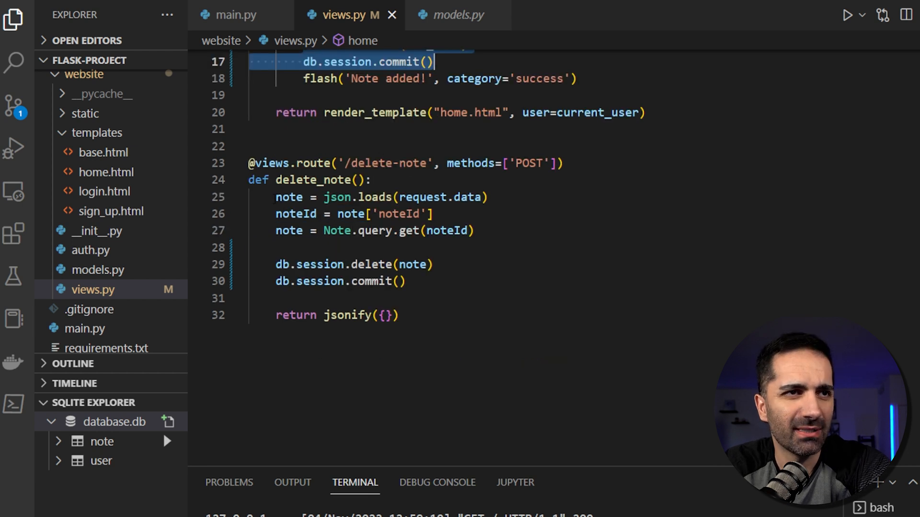
click(352, 213)
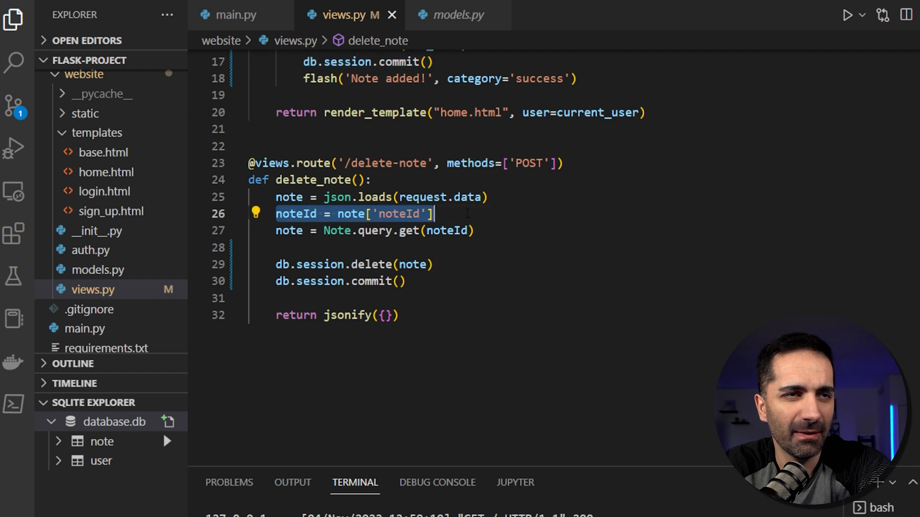
click(387, 230)
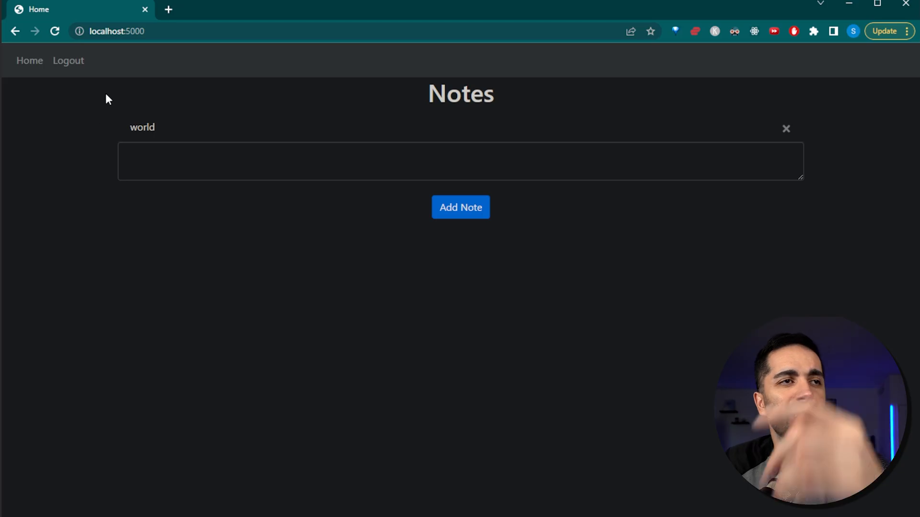
mouse_move(39, 80)
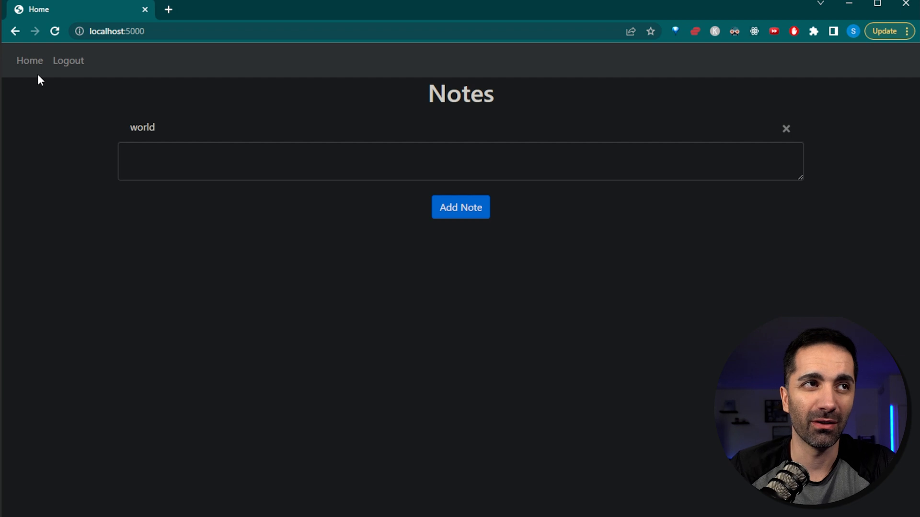
mouse_move(46, 83)
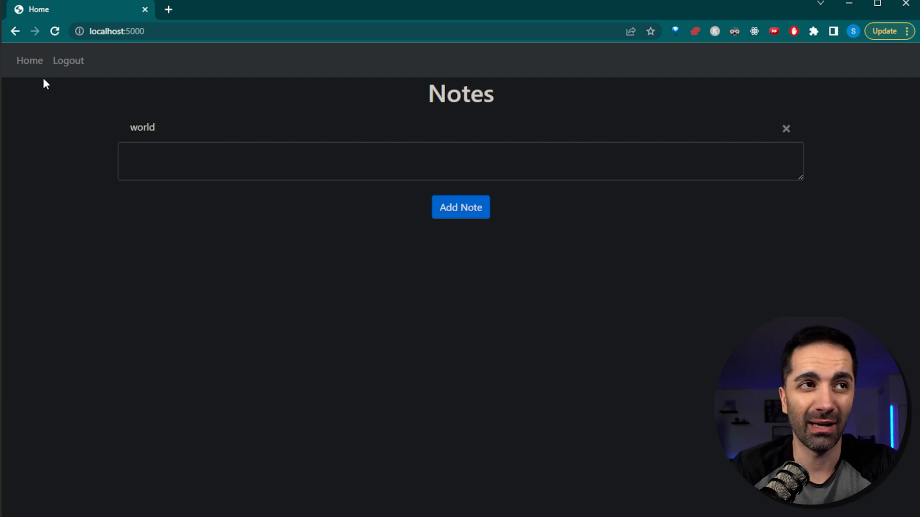
mouse_move(129, 131)
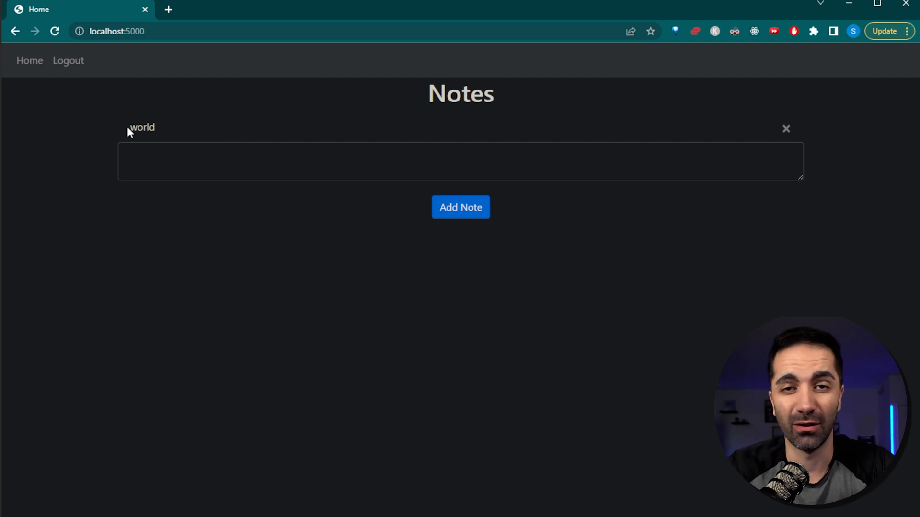
mouse_move(178, 135)
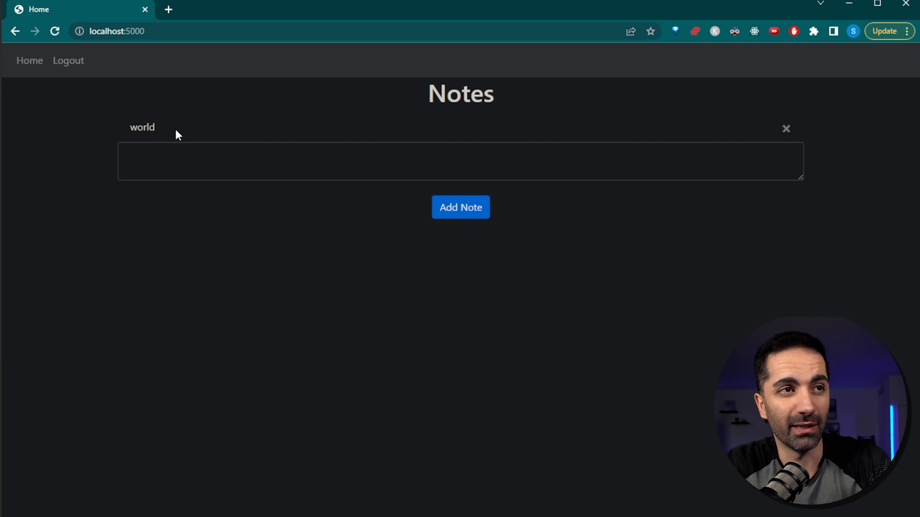
mouse_move(287, 128)
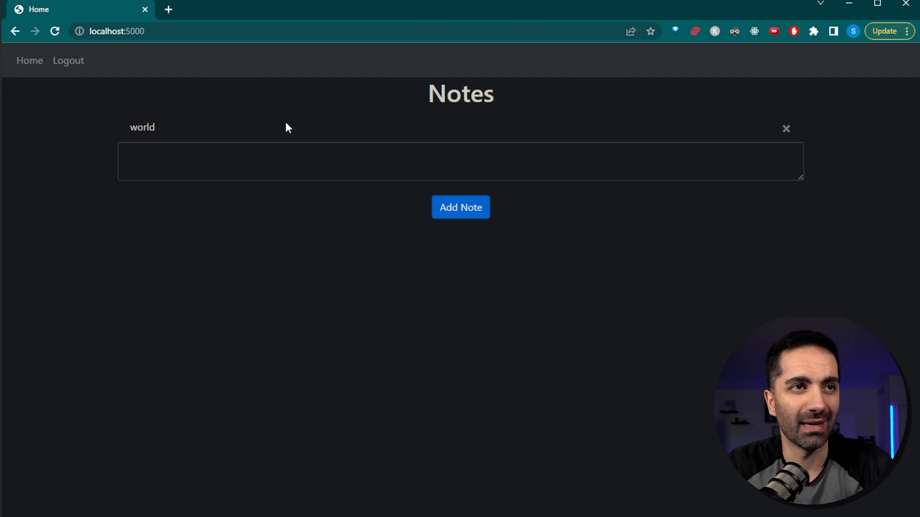